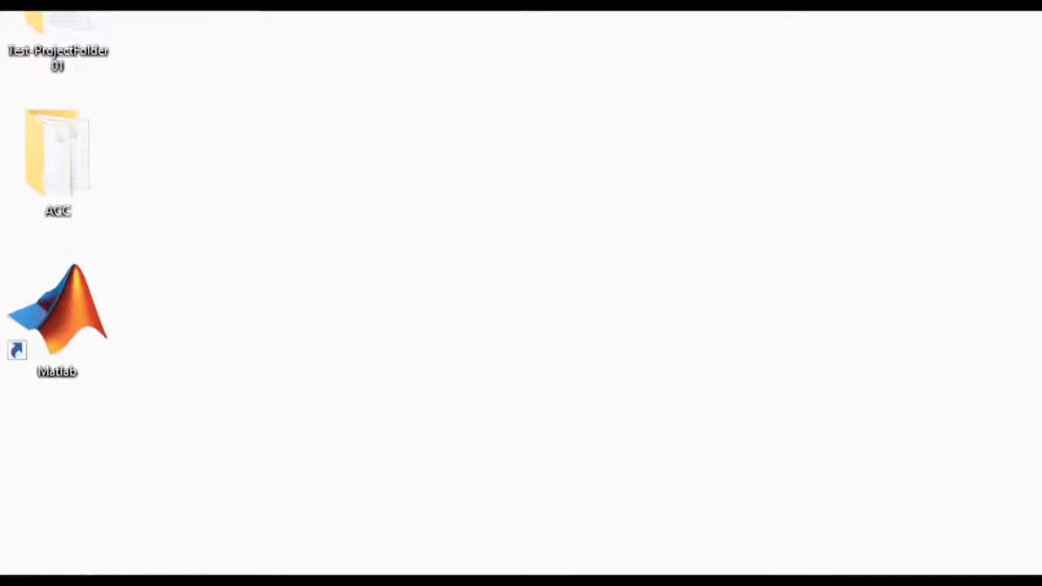
- Launch MATLAB from its desktop shortcut
{"action": "double_click", "coordinate": [57, 305]}
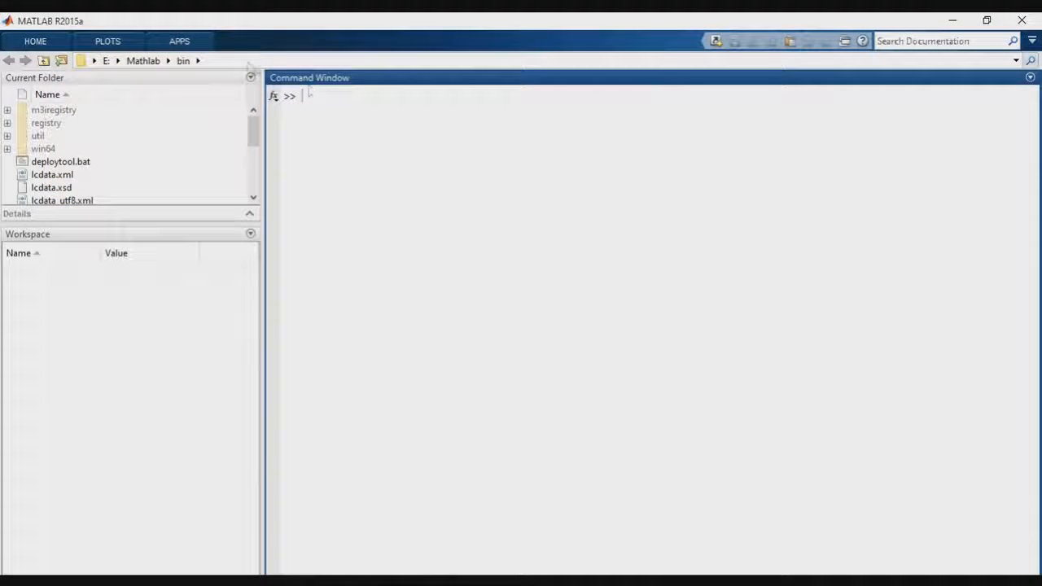
- Go to the C:\Users\Máté\Desktop\ACC\ACC folder and run startup to open Advanced Cell Classifier
{"action": "type", "text": "C:\\Users\\Máté\\Desktop\\ACC\\ACC"}
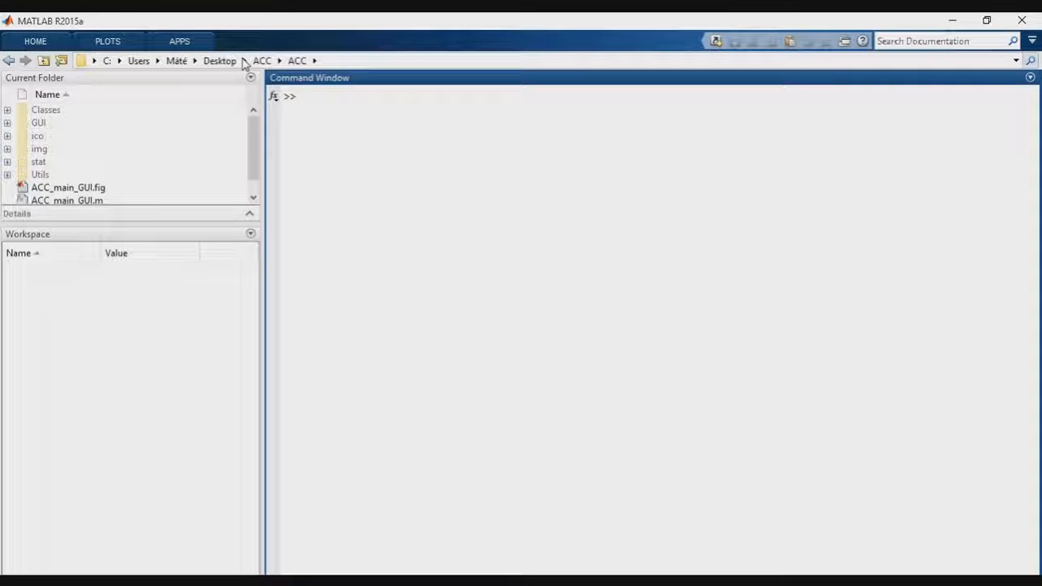
{"action": "type", "text": "startup"}
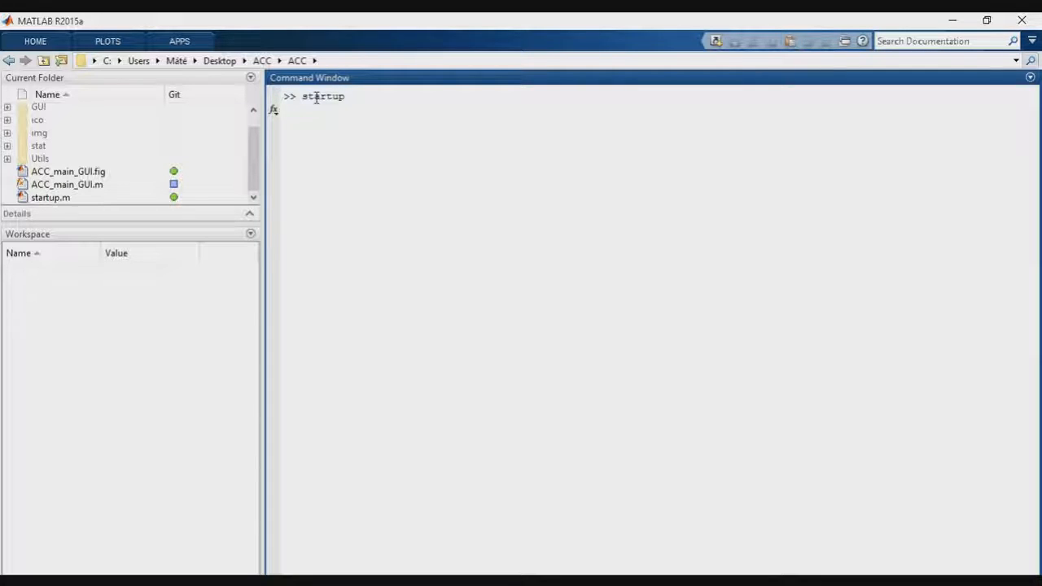
{"action": "key", "text": "enter"}
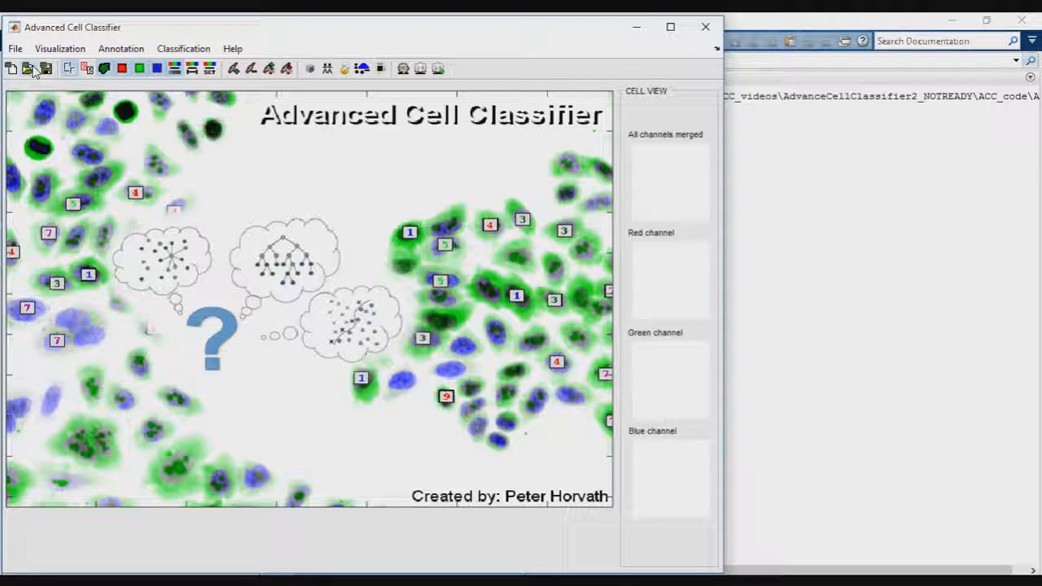
- Load Test-ProjectFolder01 with both plate folders as 96 well (12x8) plates
{"action": "left_click", "coordinate": [27, 69]}
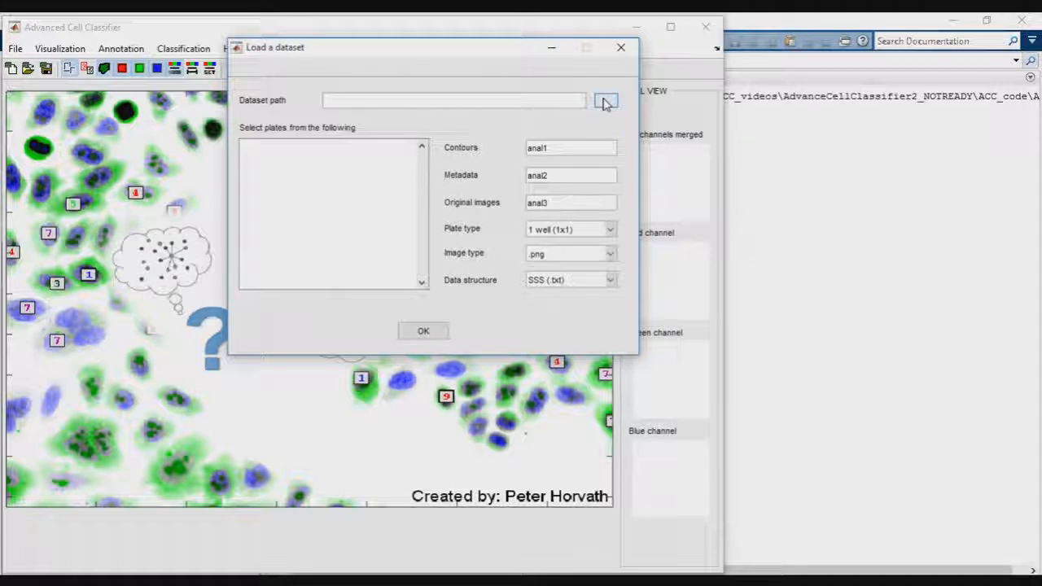
{"action": "left_click", "coordinate": [605, 100]}
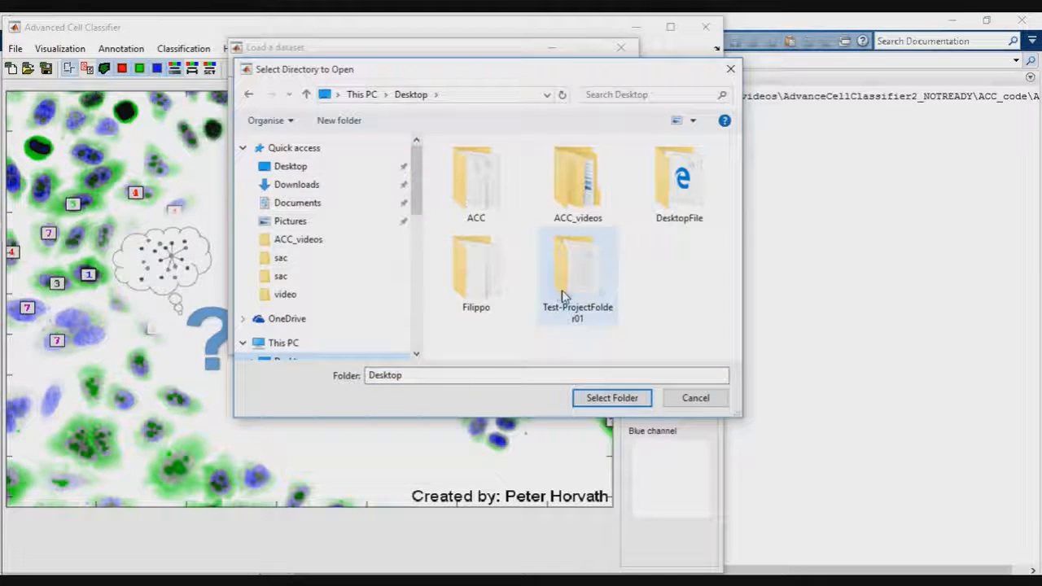
{"action": "left_click", "coordinate": [611, 398]}
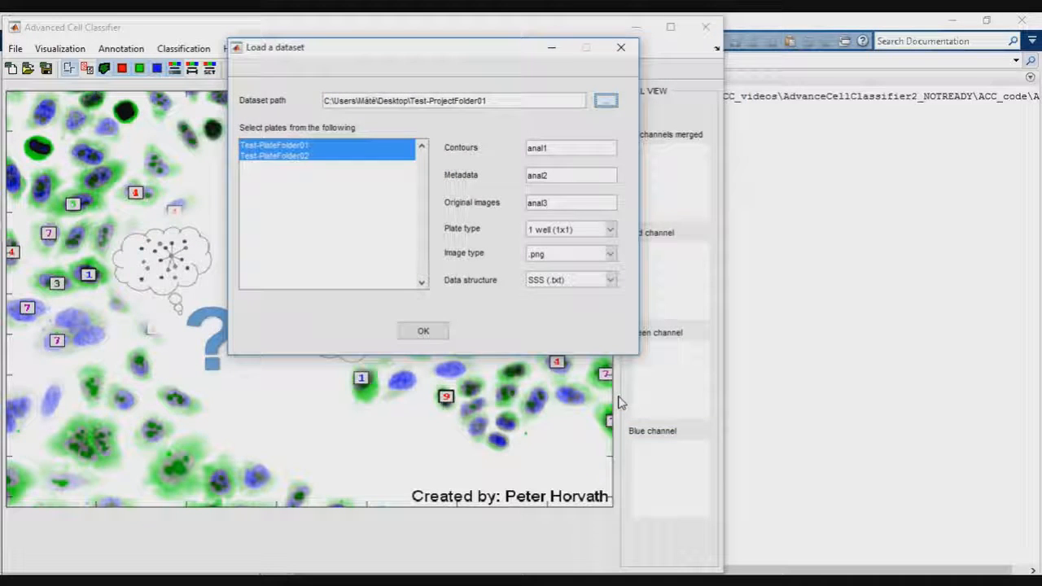
{"action": "left_click", "coordinate": [570, 229]}
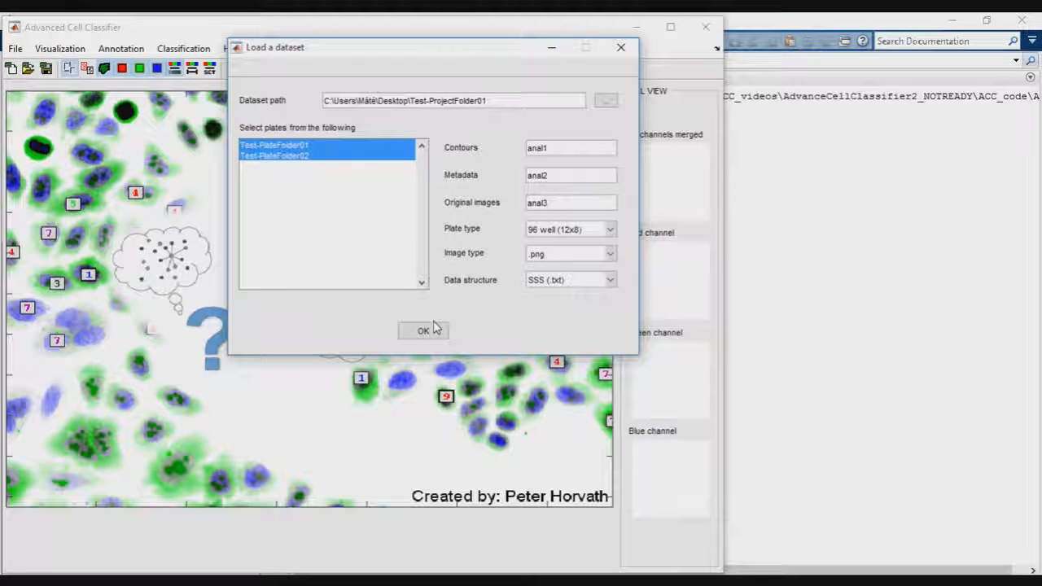
{"action": "left_click", "coordinate": [422, 331]}
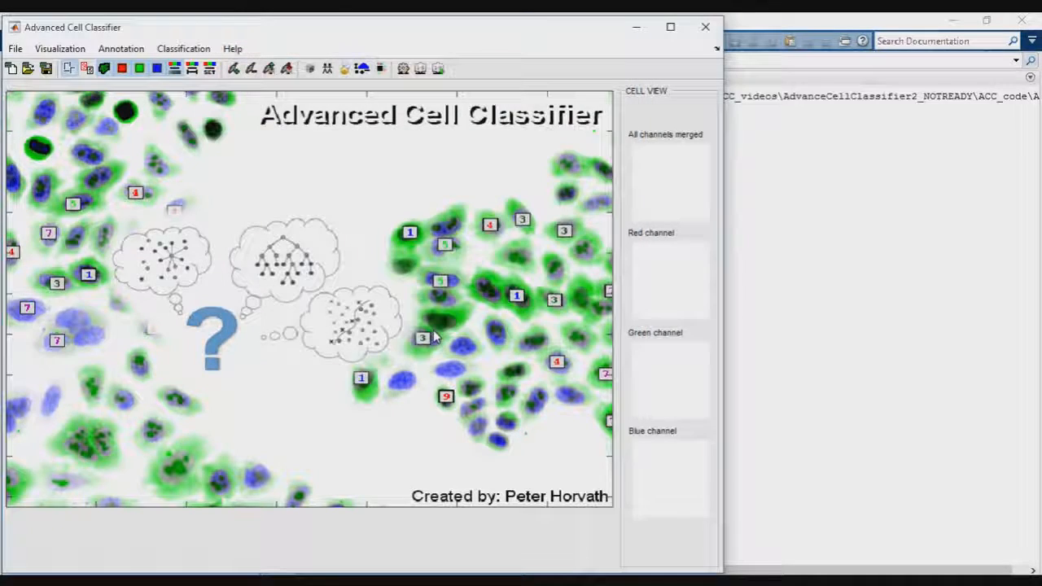
{"action": "left_click", "coordinate": [806, 291]}
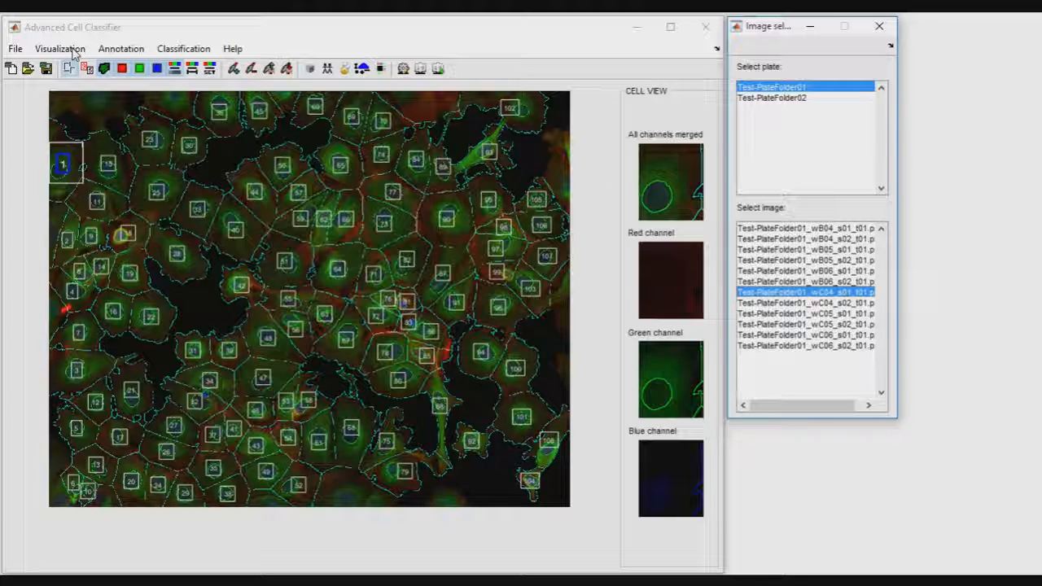
- Turn off cell numbers and contour outlines in the Visualization menu
{"action": "left_click", "coordinate": [60, 48]}
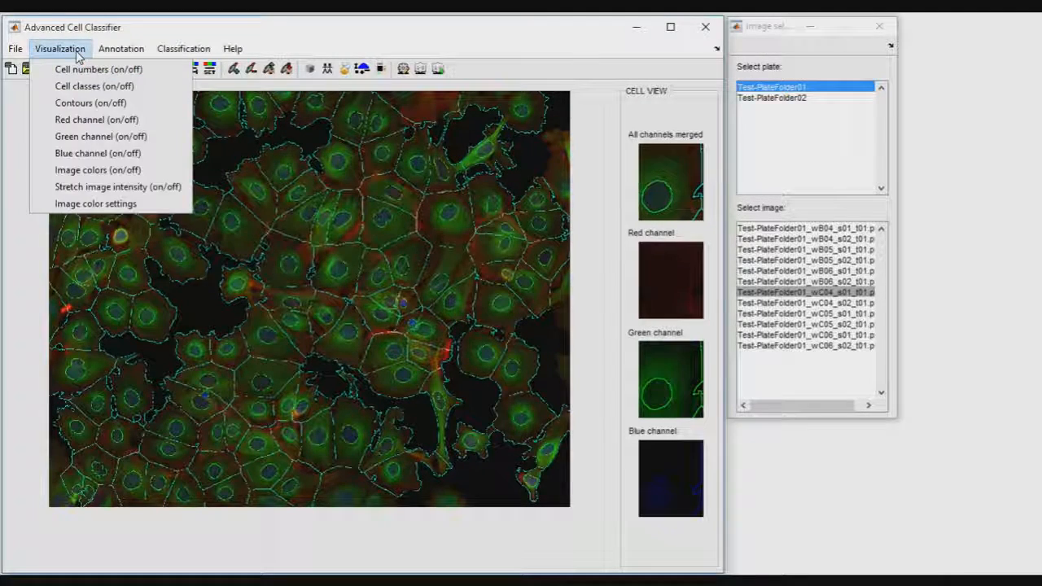
{"action": "left_click", "coordinate": [98, 69]}
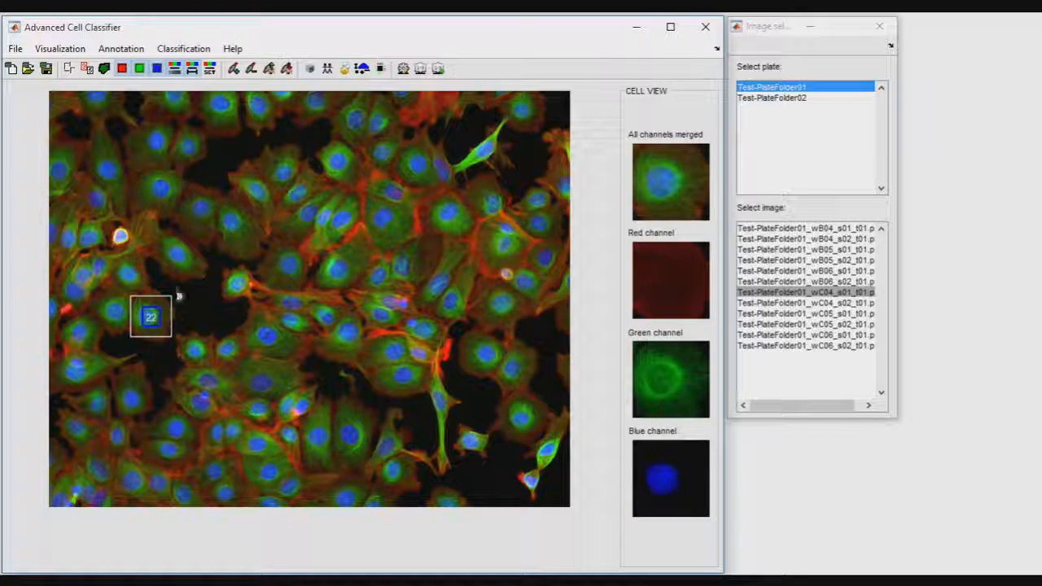
- Inspect cell 28, then add a Normal-type class named 'normalCells'
{"action": "left_click", "coordinate": [176, 254]}
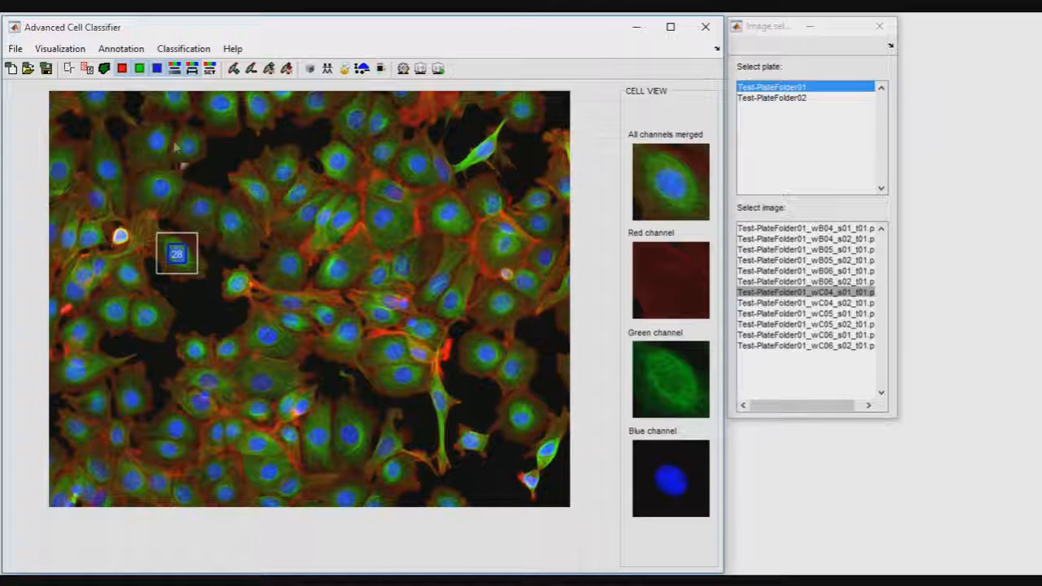
{"action": "left_click", "coordinate": [121, 48]}
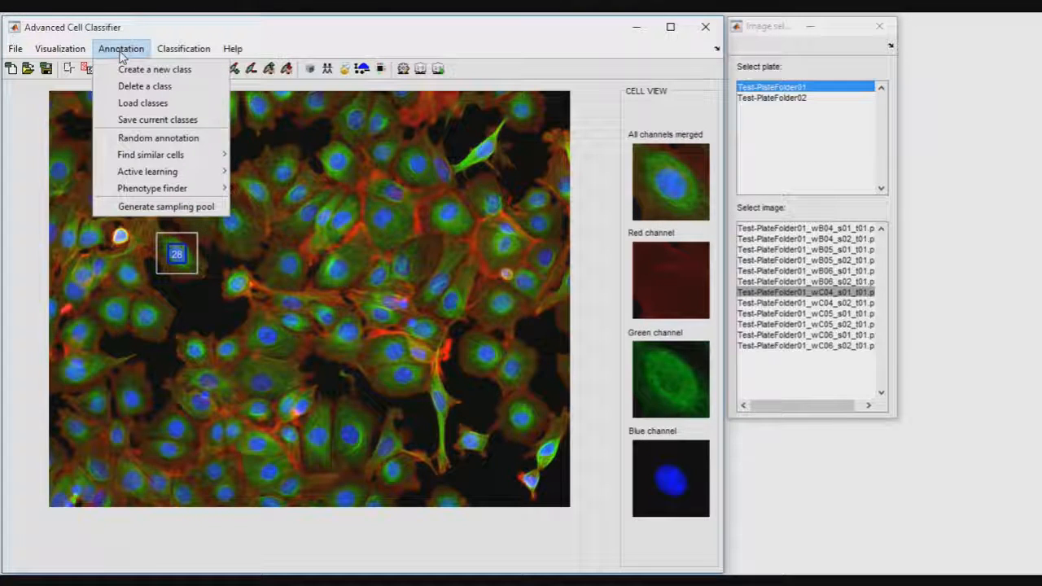
{"action": "left_click", "coordinate": [155, 69]}
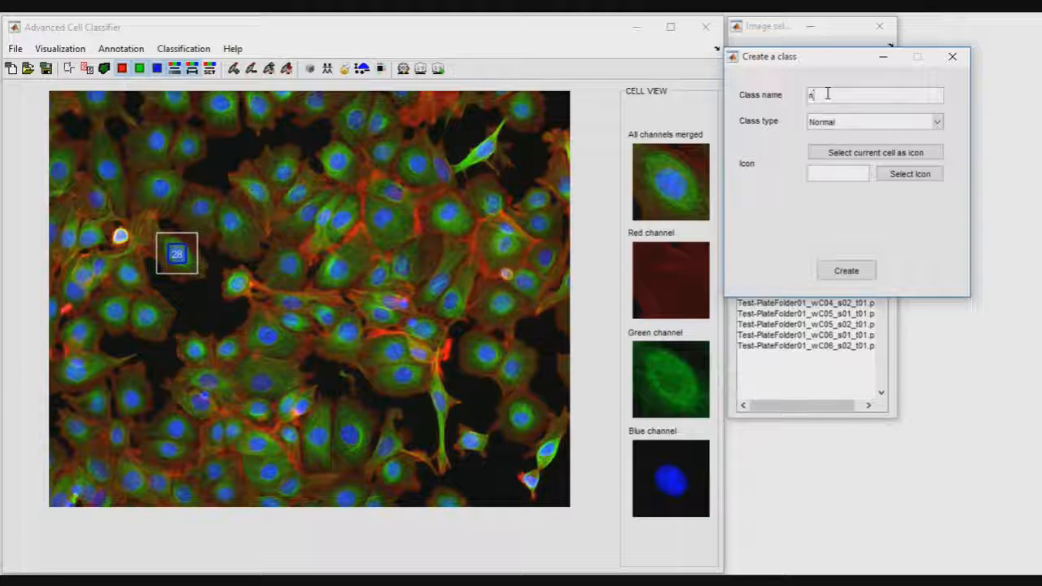
{"action": "type", "text": "normal"}
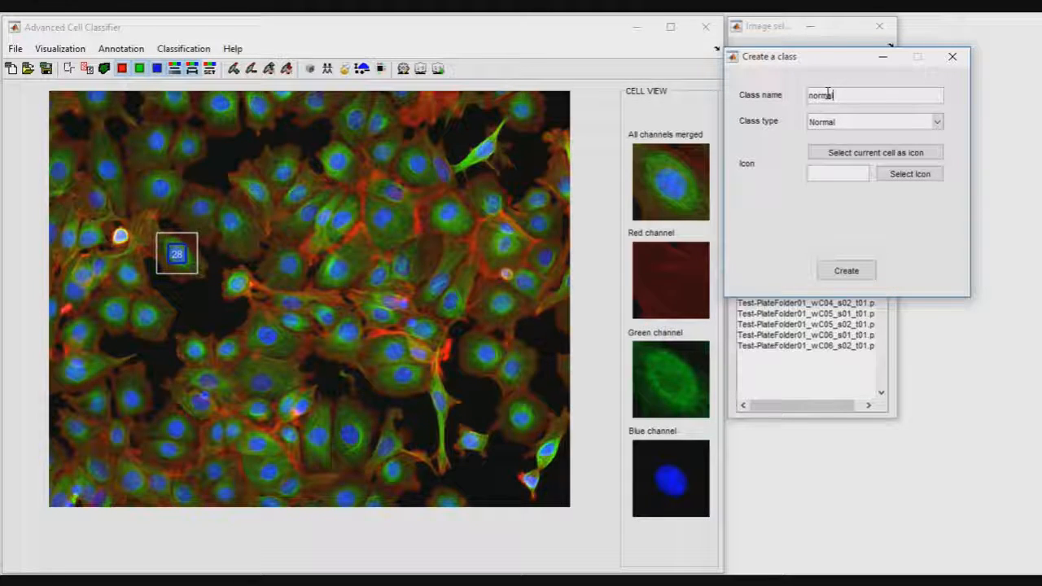
{"action": "type", "text": "Cells"}
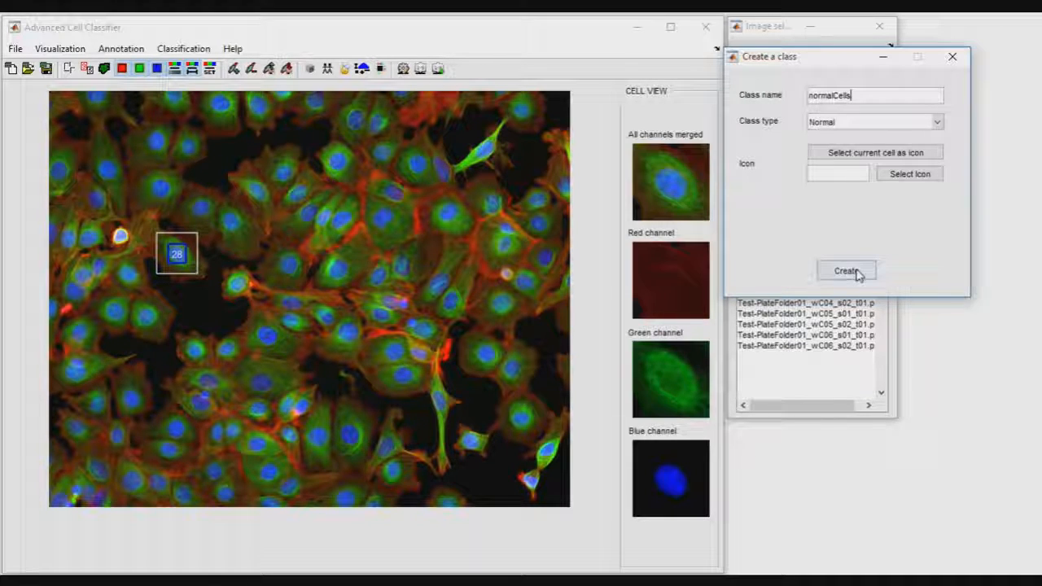
{"action": "left_click", "coordinate": [846, 270]}
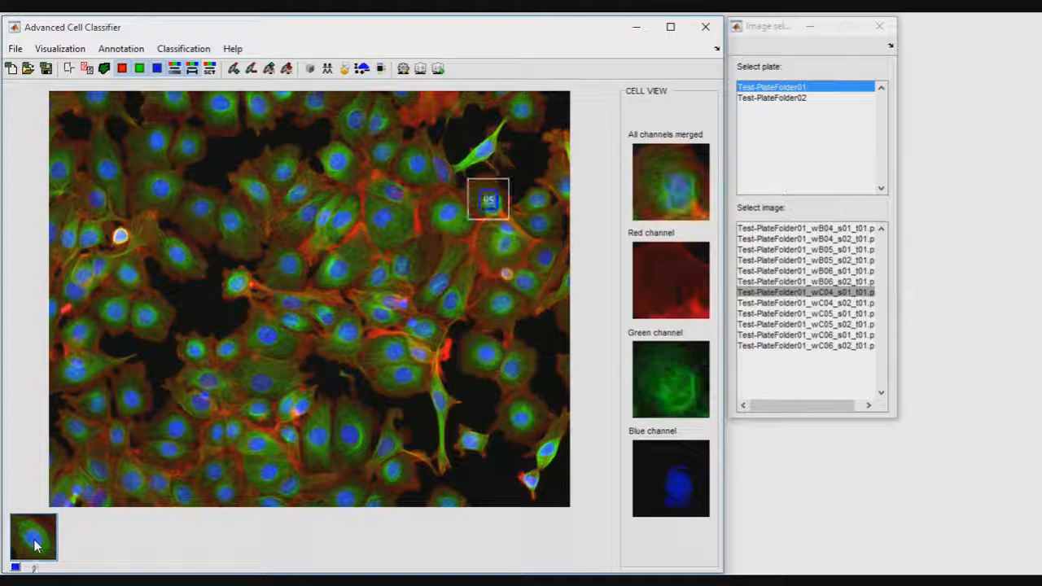
- Annotate the upper-right cell as normalCells
{"action": "left_click", "coordinate": [151, 317]}
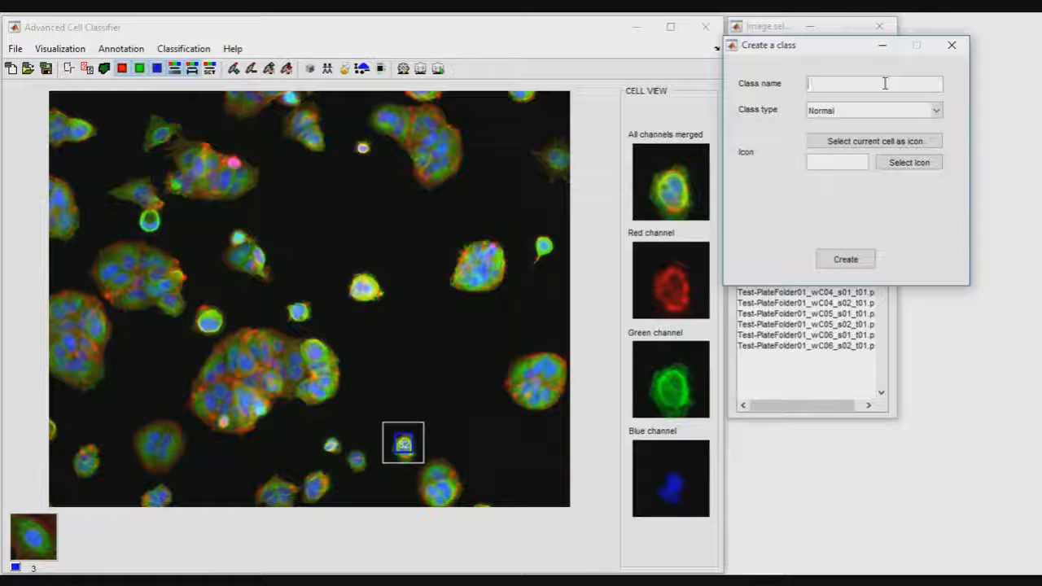
- Name the new Normal-type class 'roundedUpCells' and create it
{"action": "type", "text": "roundedUpCells"}
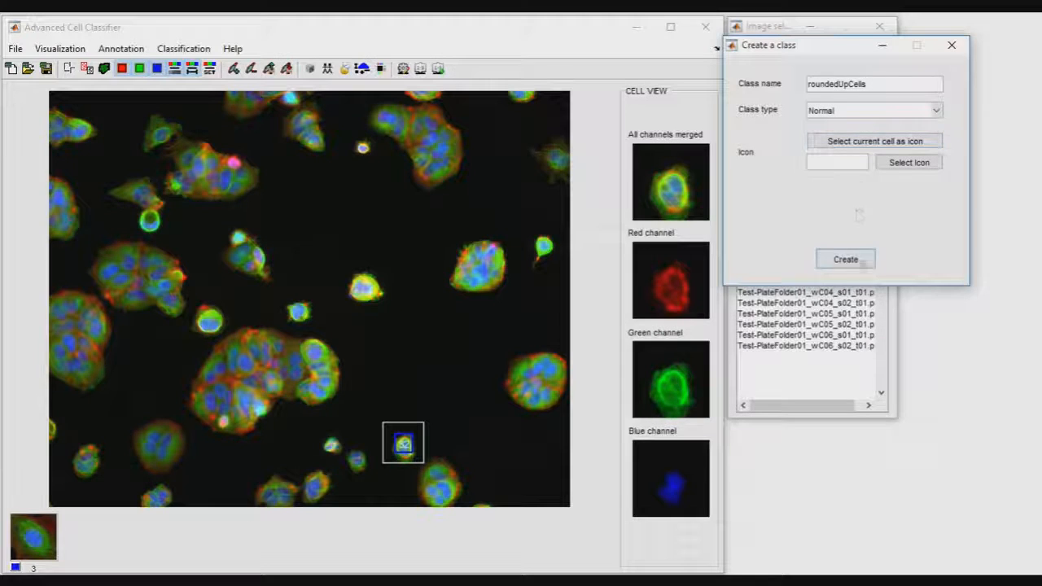
{"action": "left_click", "coordinate": [845, 259]}
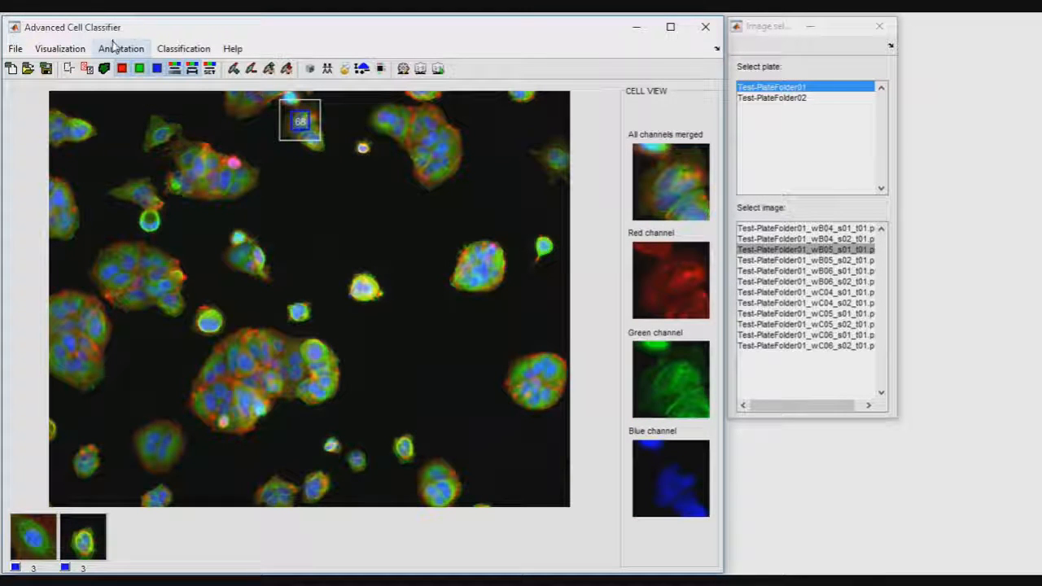
- Set the similar-cell minimum similarity score to 0.7, then view two marked cells
{"action": "left_click", "coordinate": [121, 48]}
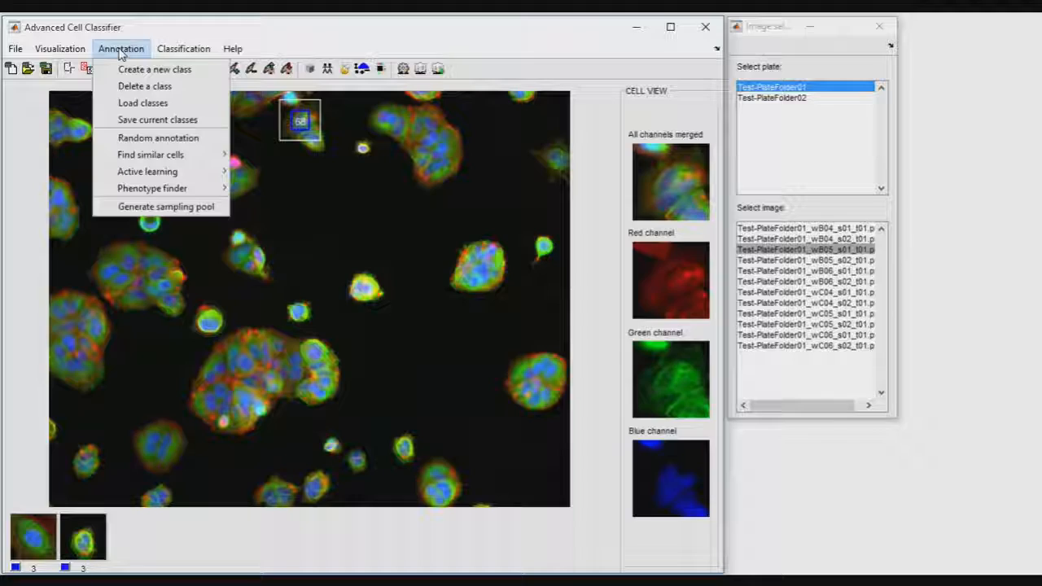
{"action": "left_click", "coordinate": [150, 155]}
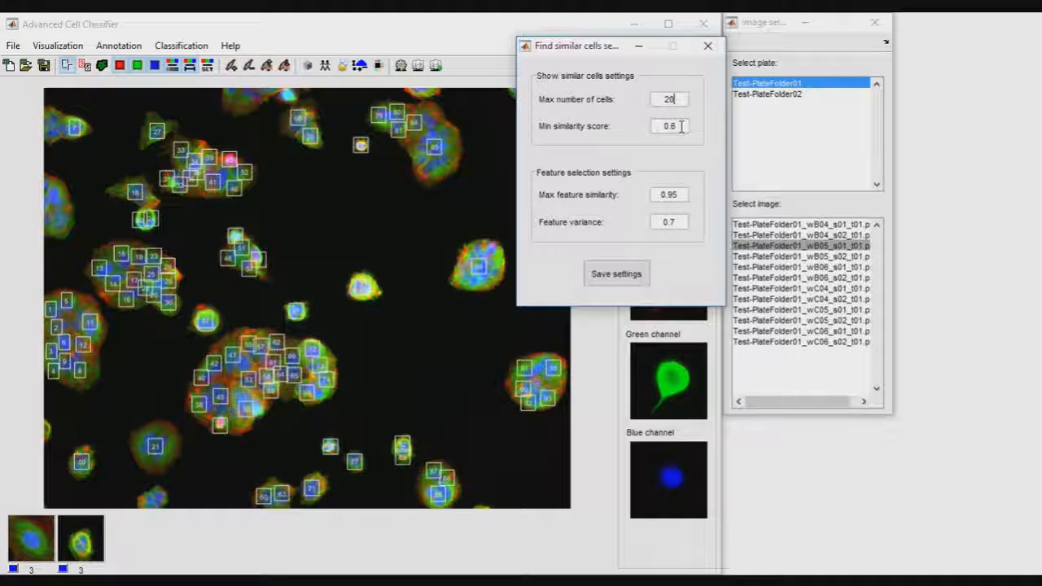
{"action": "type", "text": "0.7"}
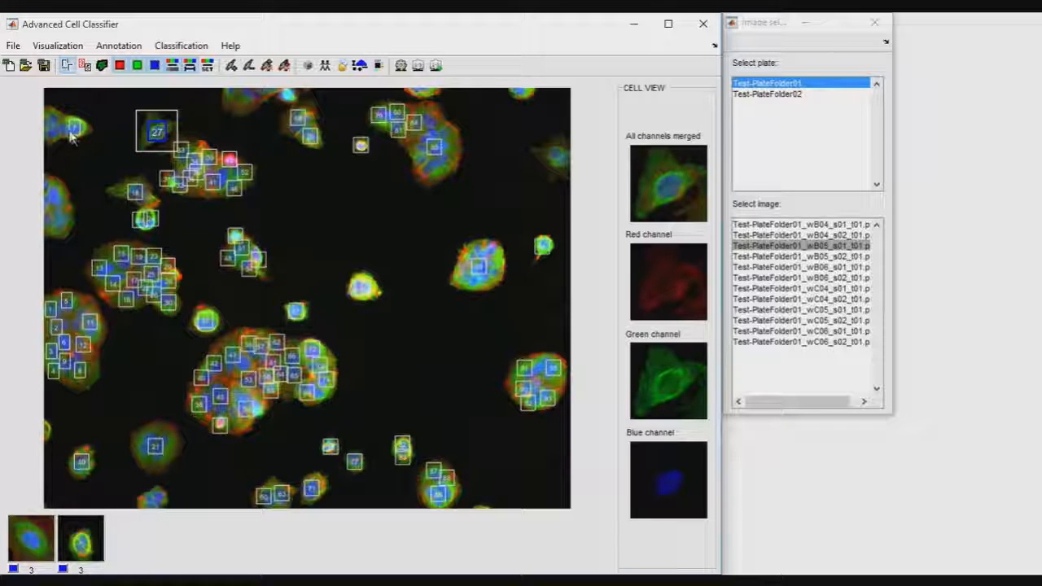
{"action": "left_click", "coordinate": [75, 128]}
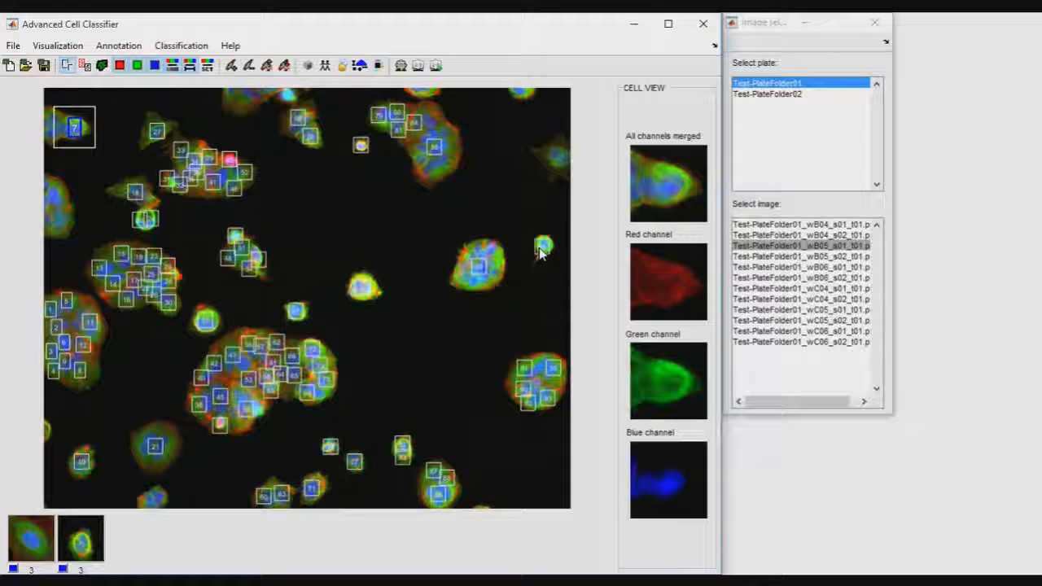
{"action": "left_click", "coordinate": [542, 245]}
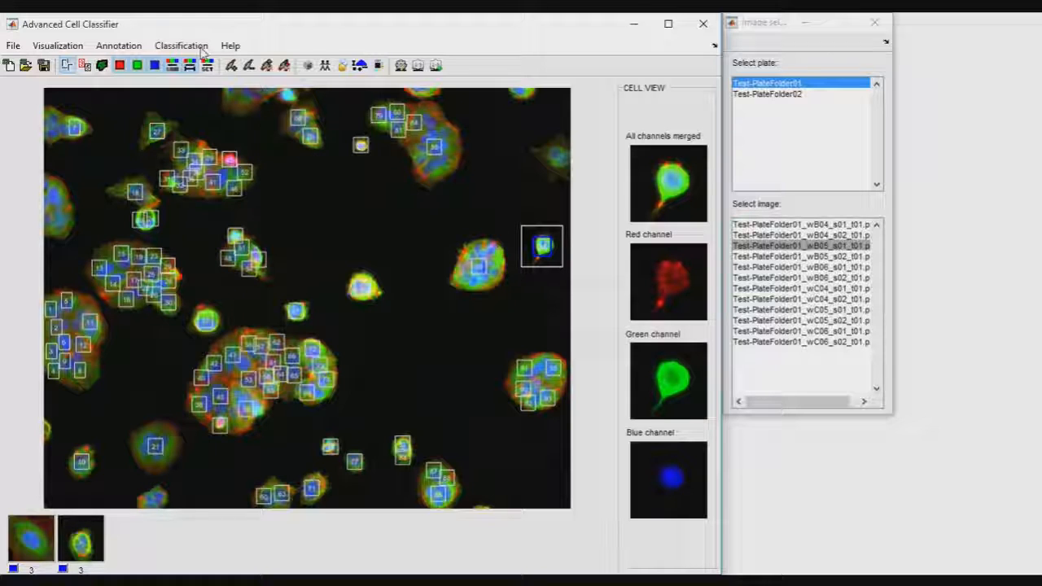
- Choose MLP_Weka in Classification settings and train it on the two annotated classes
{"action": "left_click", "coordinate": [180, 45]}
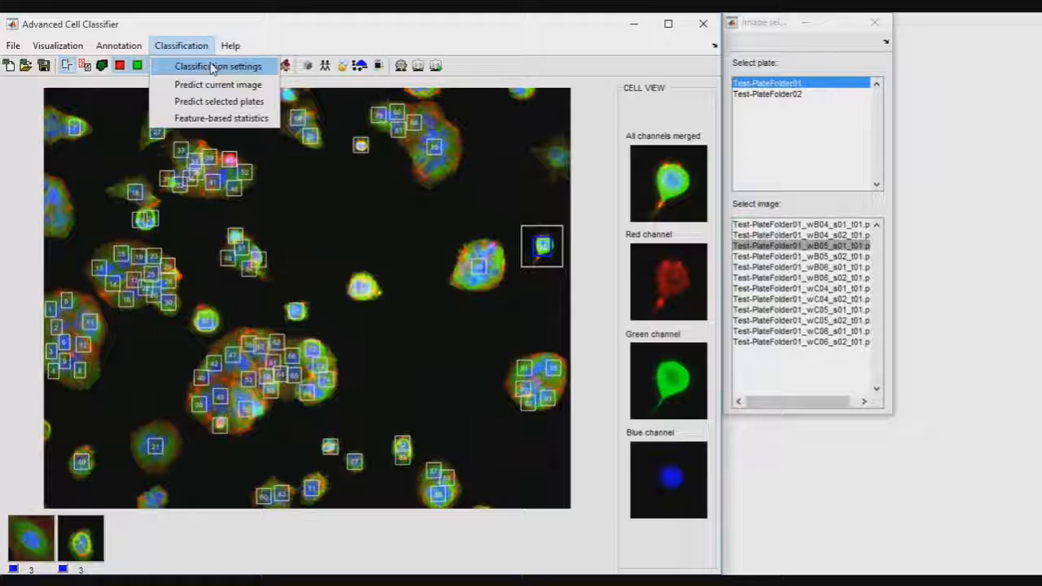
{"action": "left_click", "coordinate": [217, 66]}
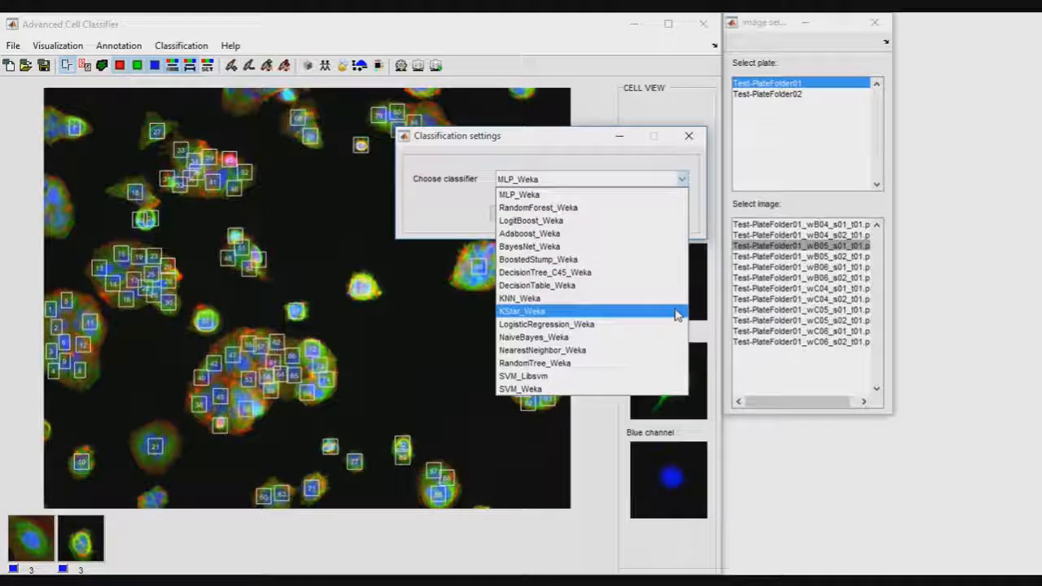
{"action": "mouse_move", "coordinate": [671, 350]}
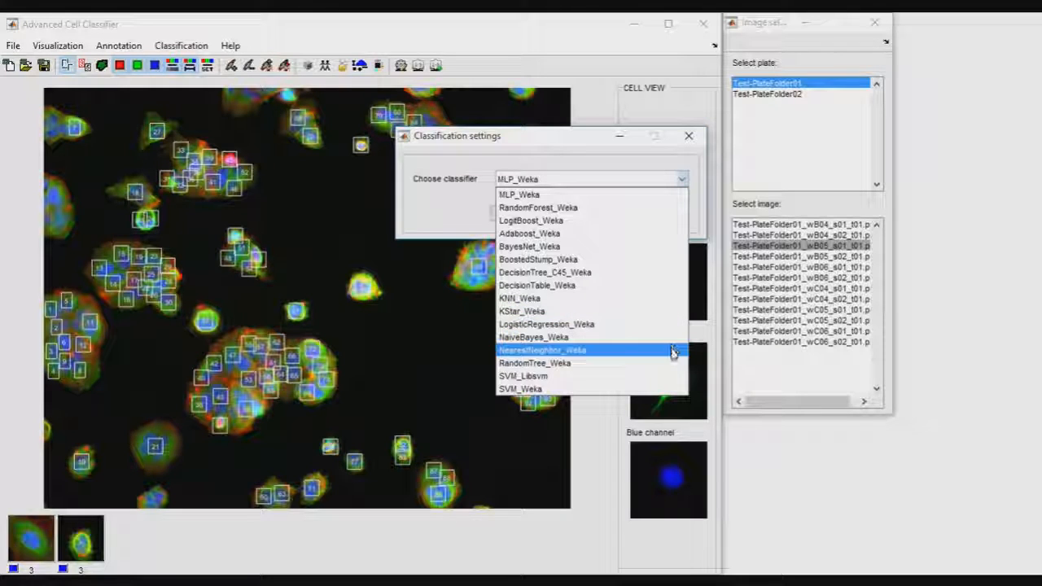
{"action": "mouse_move", "coordinate": [668, 390]}
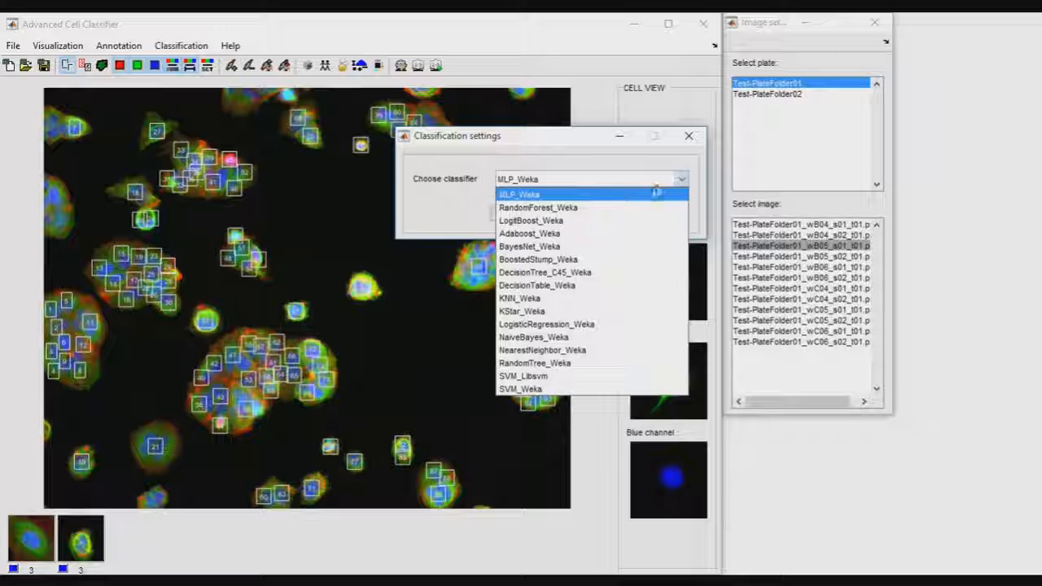
{"action": "left_click", "coordinate": [518, 194]}
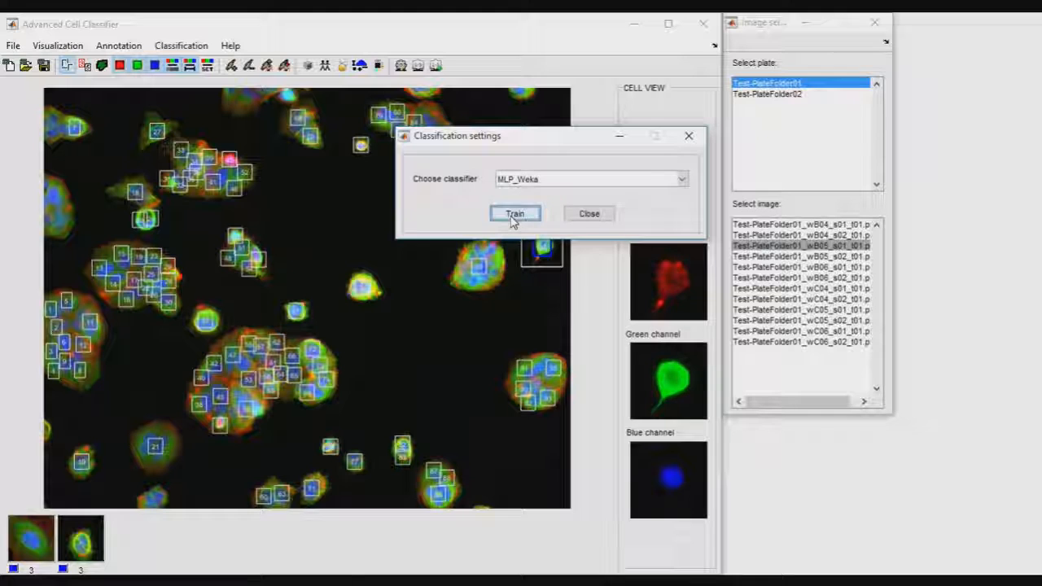
{"action": "left_click", "coordinate": [181, 46]}
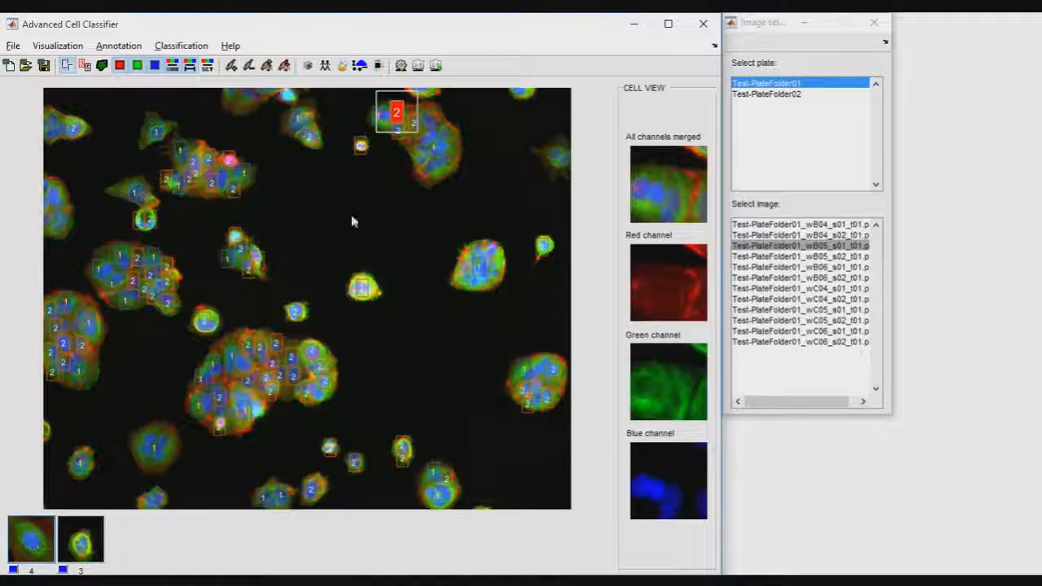
- Inspect a cell predicted as class 1, then reload the current well image
{"action": "left_click", "coordinate": [266, 377]}
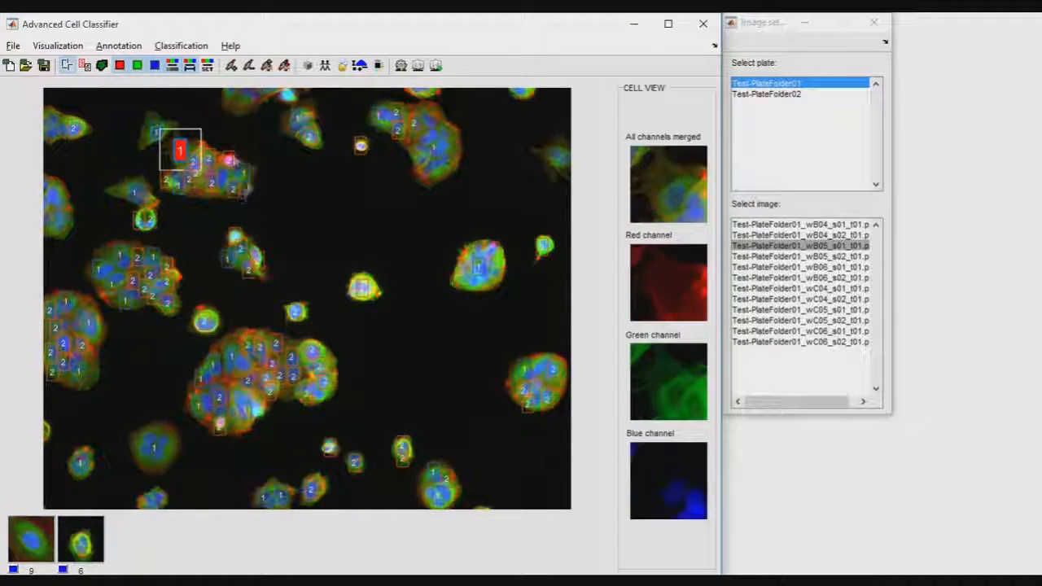
{"action": "left_click", "coordinate": [800, 245]}
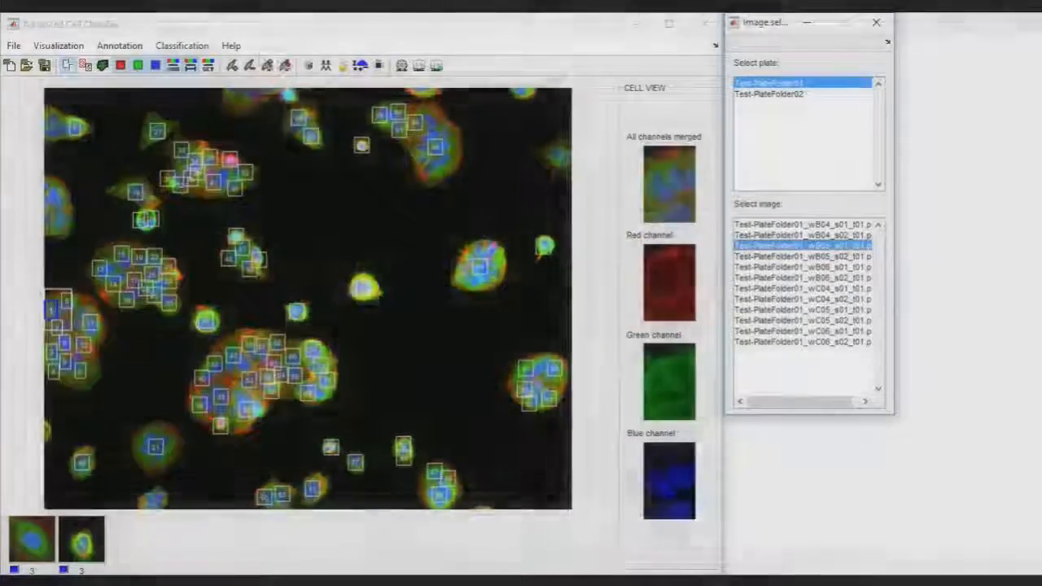
- Export feature-based statistics for both test plates using Feature based selection
{"action": "left_click", "coordinate": [182, 44]}
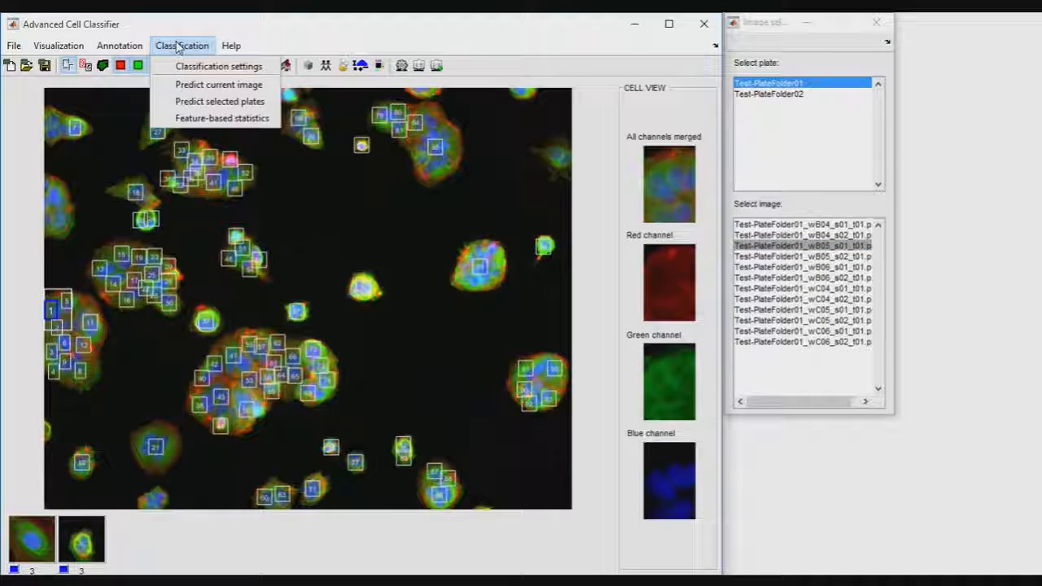
{"action": "mouse_move", "coordinate": [221, 118]}
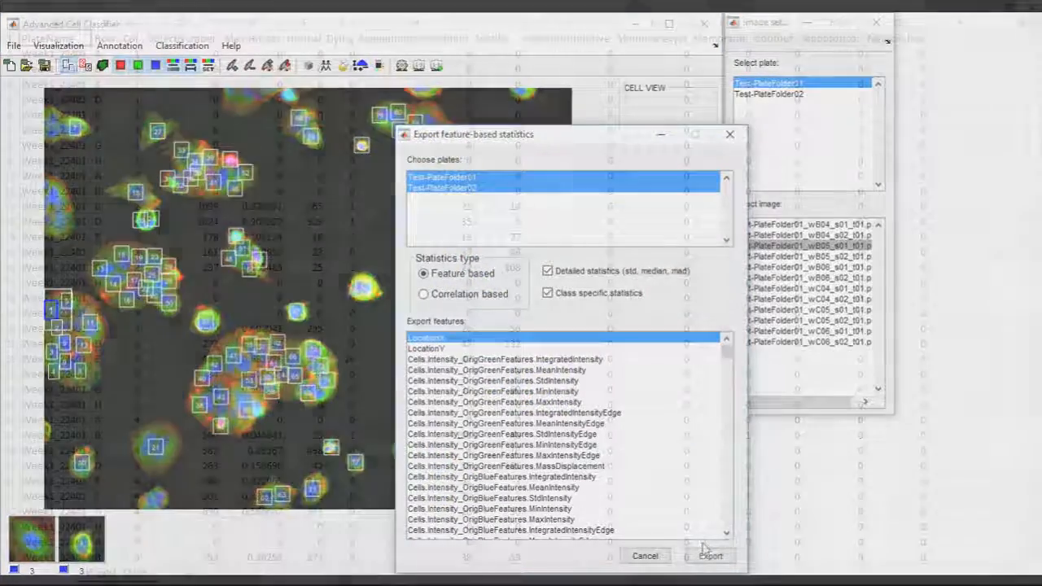
{"action": "left_click", "coordinate": [710, 555]}
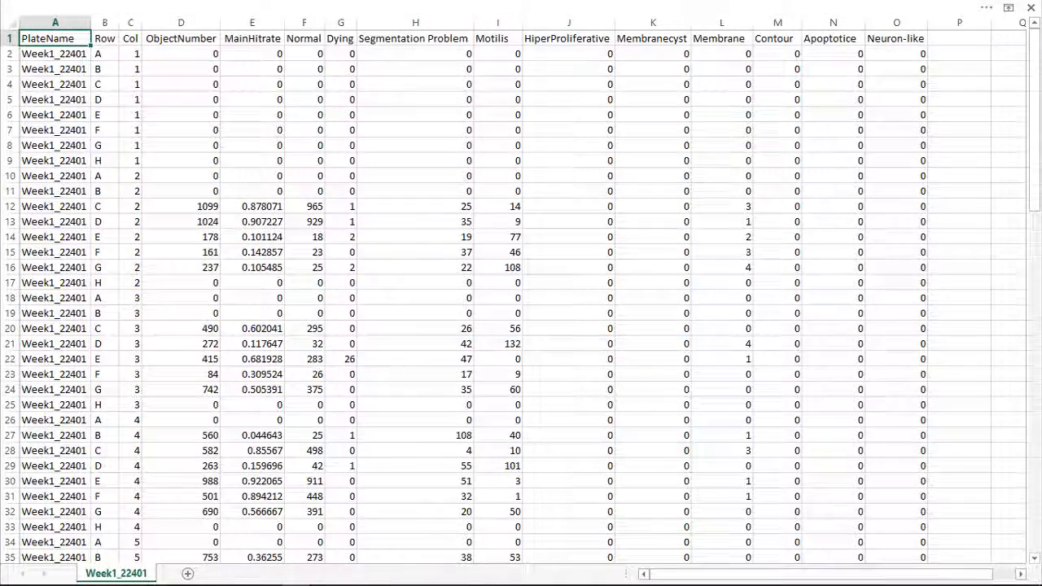